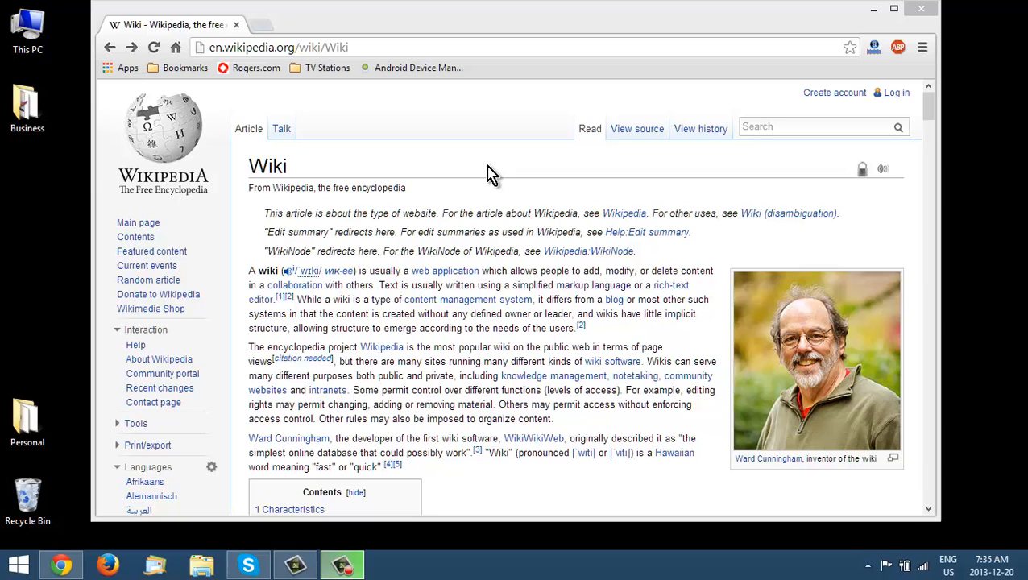
mouse_move(648, 233)
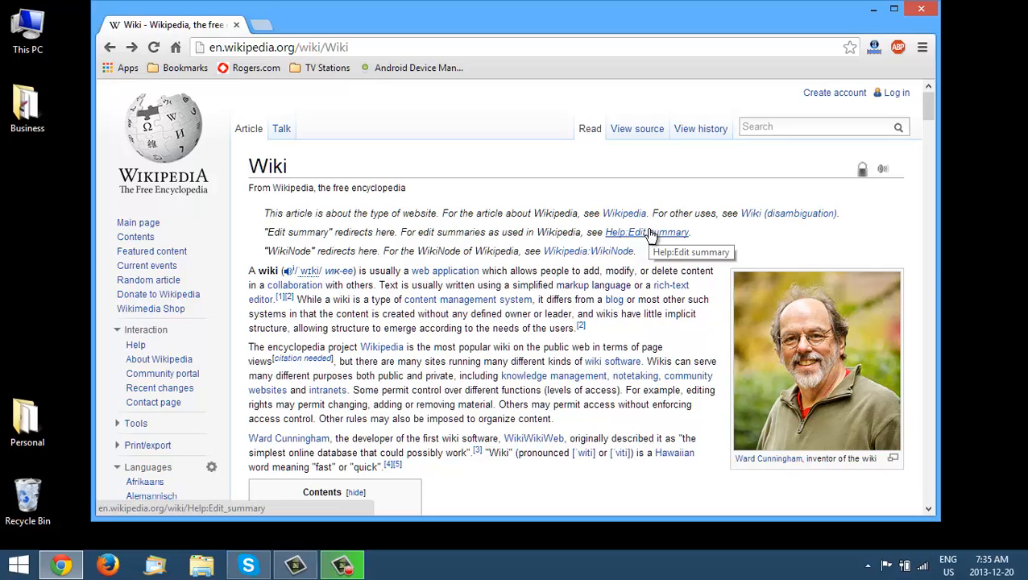
mouse_move(647, 232)
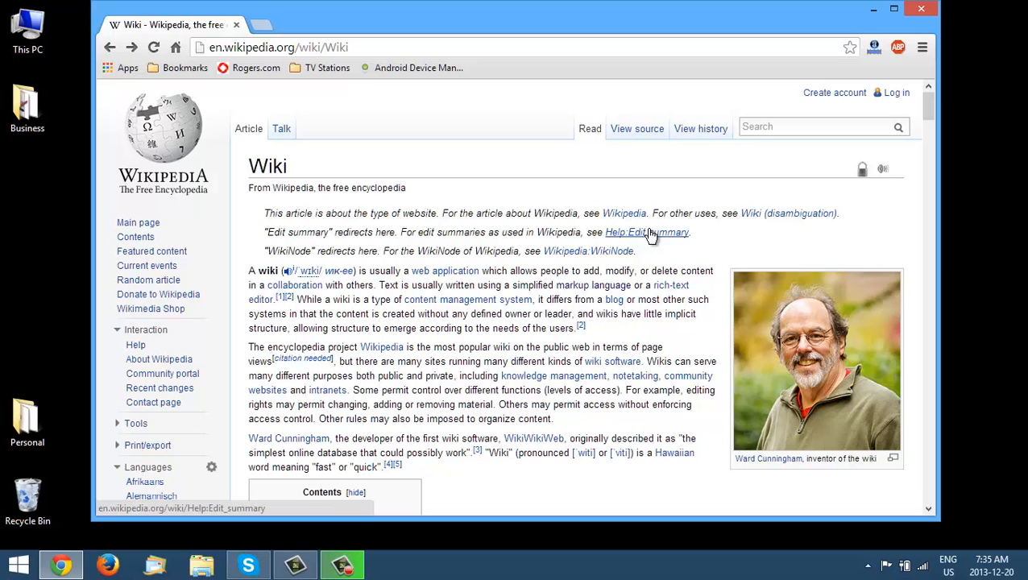
mouse_move(648, 232)
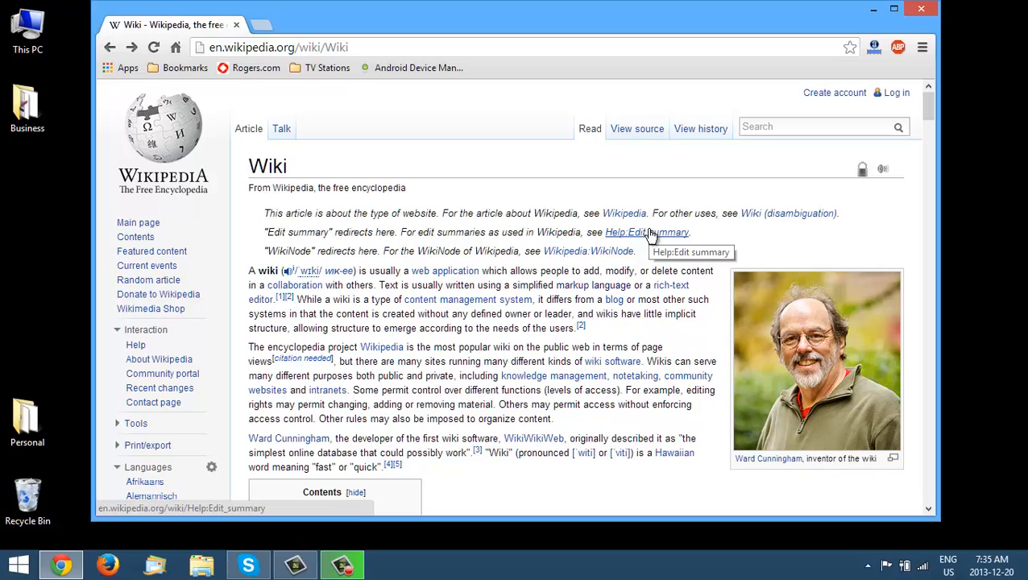